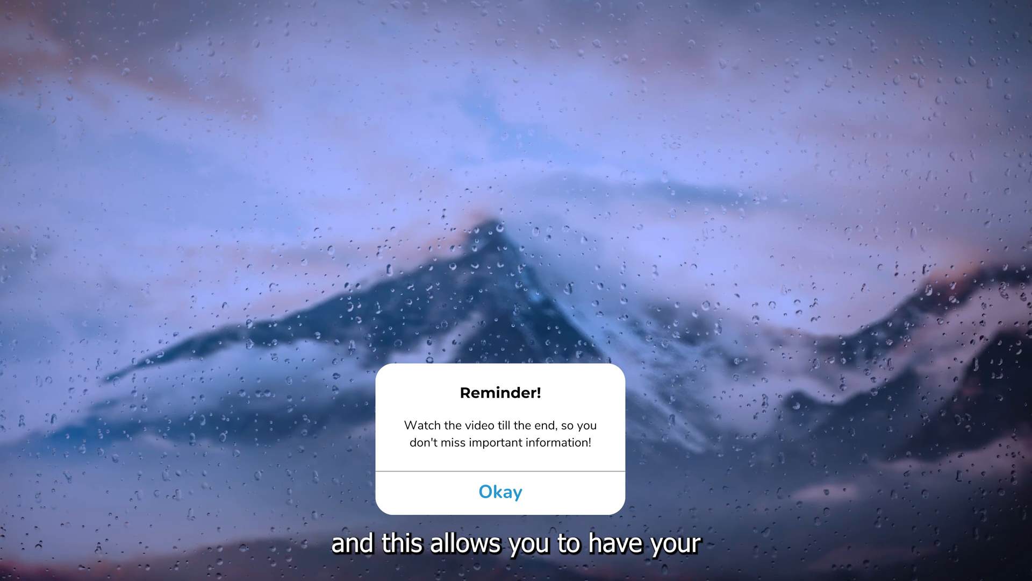
- Open the Test 1 server's #general text channel in Discord
{"action": "left_click", "coordinate": [500, 491]}
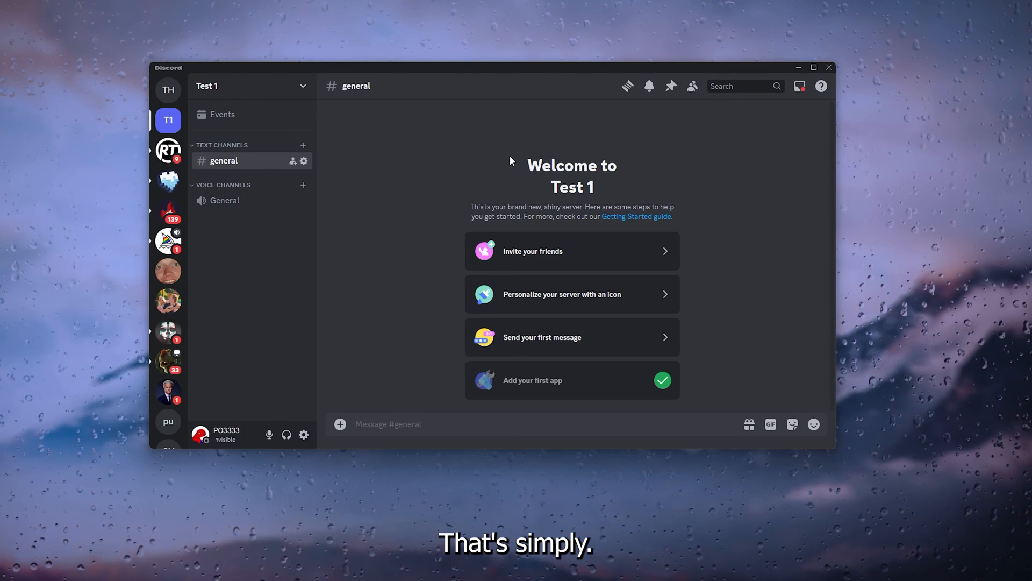
{"action": "mouse_move", "coordinate": [413, 300]}
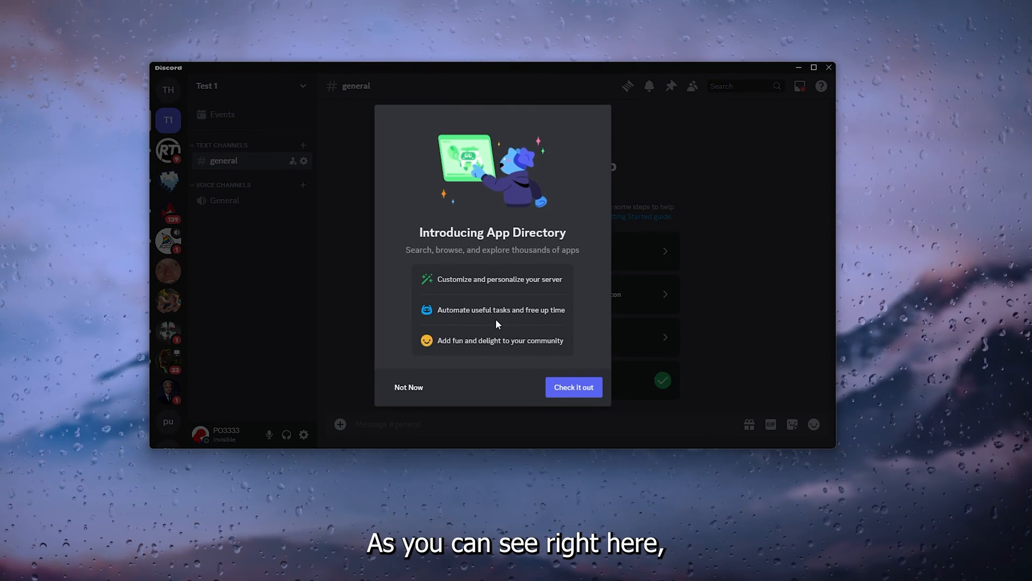
- Open the full App Directory and focus its search box
{"action": "left_click", "coordinate": [574, 387]}
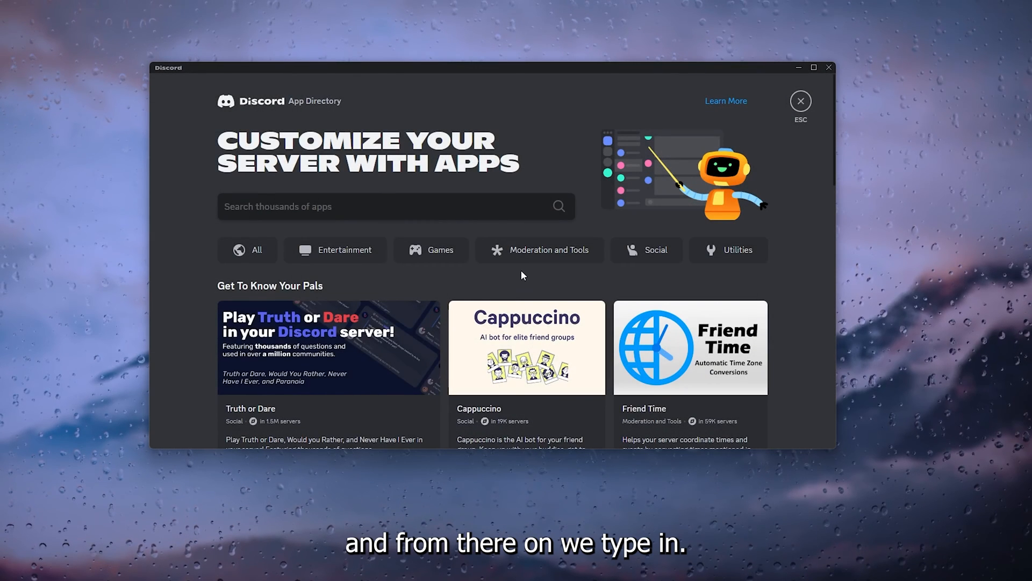
{"action": "left_click", "coordinate": [396, 207]}
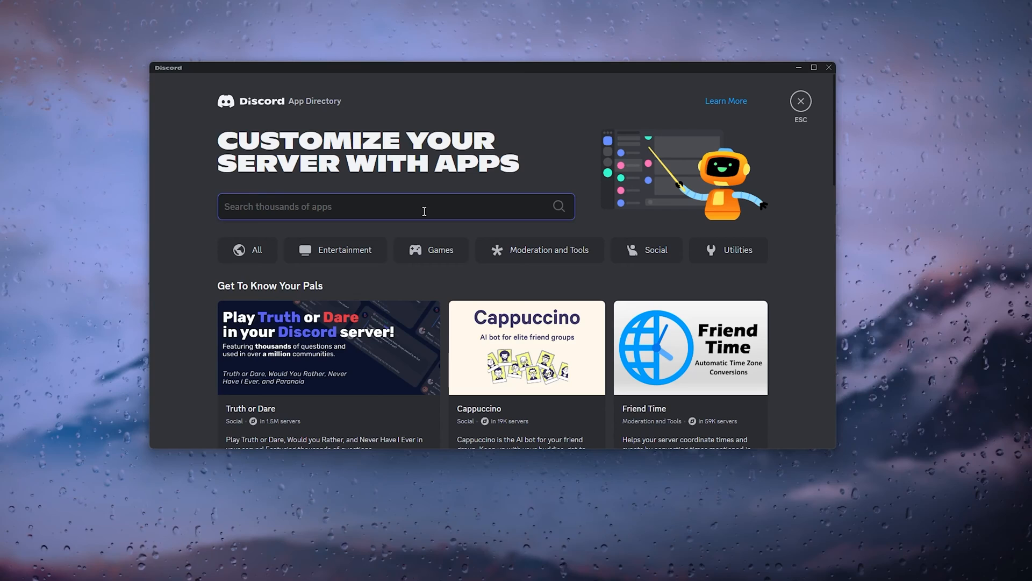
- Search 'arcane', open the Arcane bot's page, and scroll to its popular slash commands
{"action": "type", "text": "arcane"}
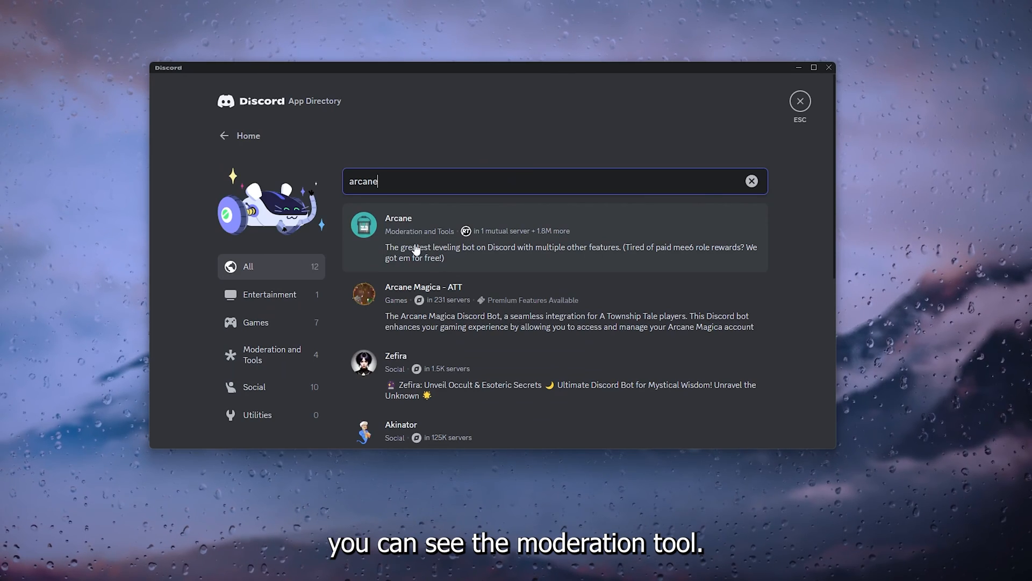
{"action": "left_click", "coordinate": [398, 218]}
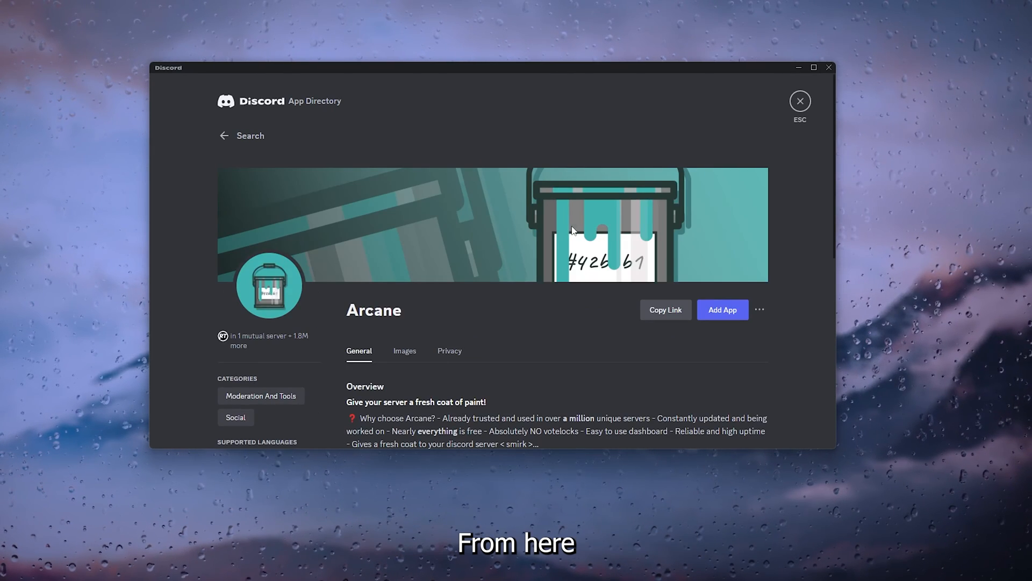
{"action": "scroll", "scroll_direction": "down", "scroll_amount": 3}
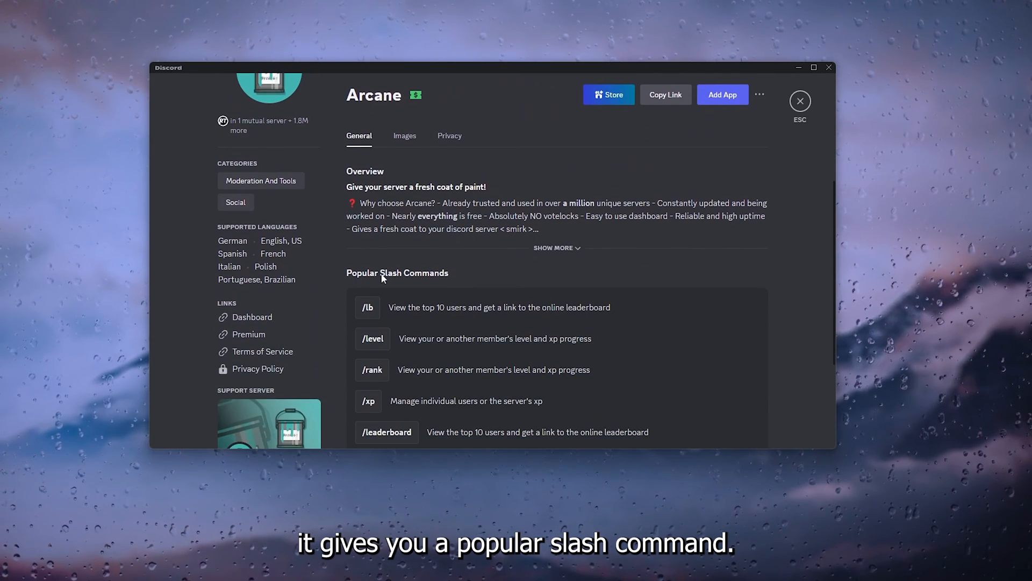
{"action": "scroll", "scroll_direction": "down", "scroll_amount": 3}
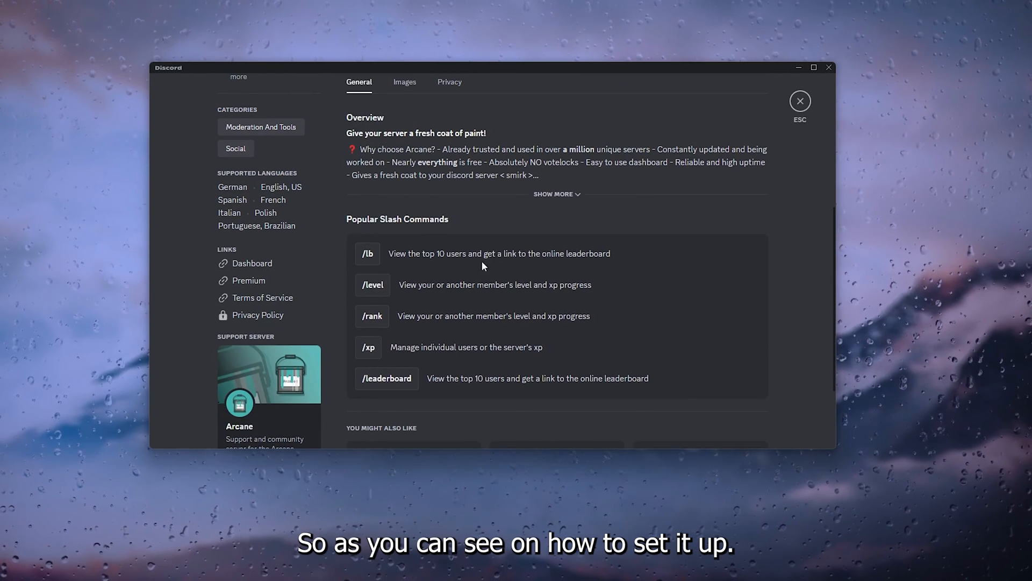
{"action": "mouse_move", "coordinate": [498, 276]}
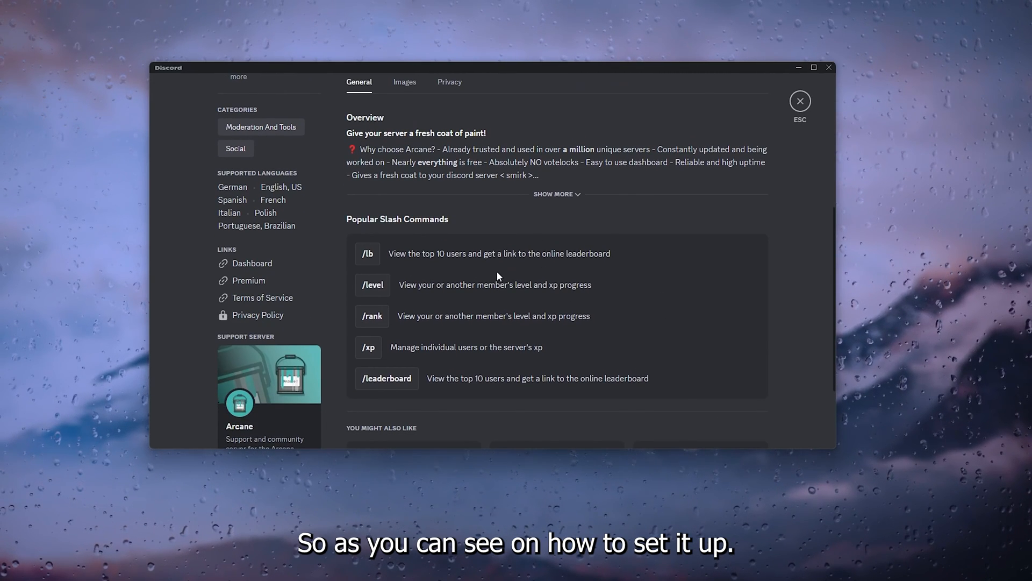
- Add Arcane to the Test 1 server and review its requested permissions
{"action": "left_click", "coordinate": [556, 194]}
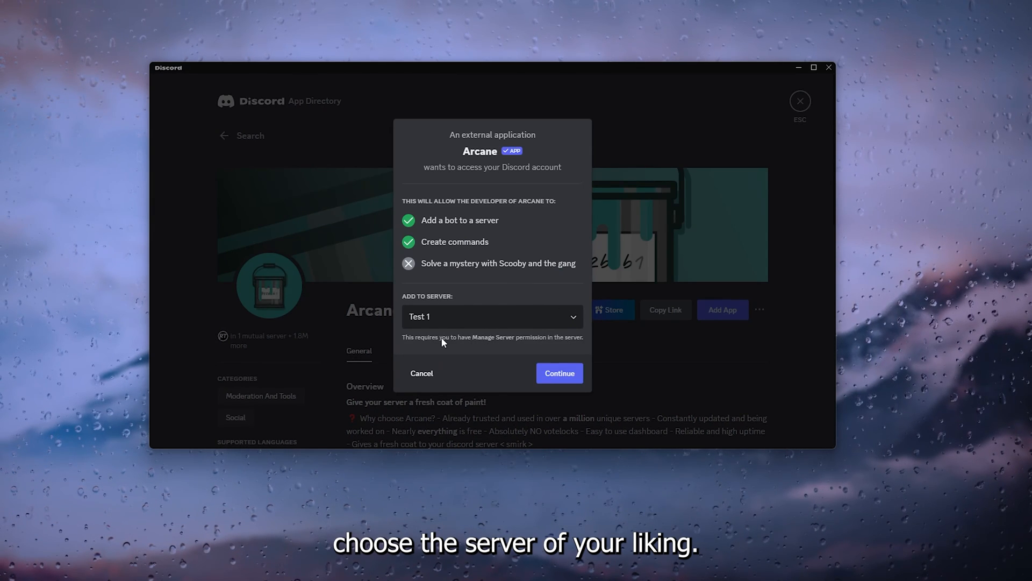
{"action": "left_click", "coordinate": [560, 373]}
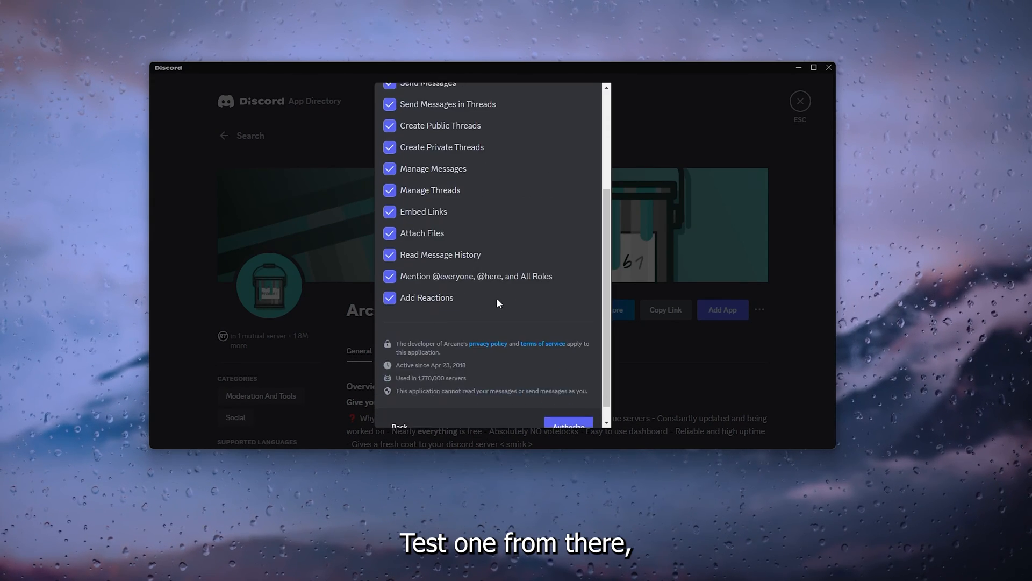
{"action": "scroll", "scroll_direction": "down", "scroll_amount": 3}
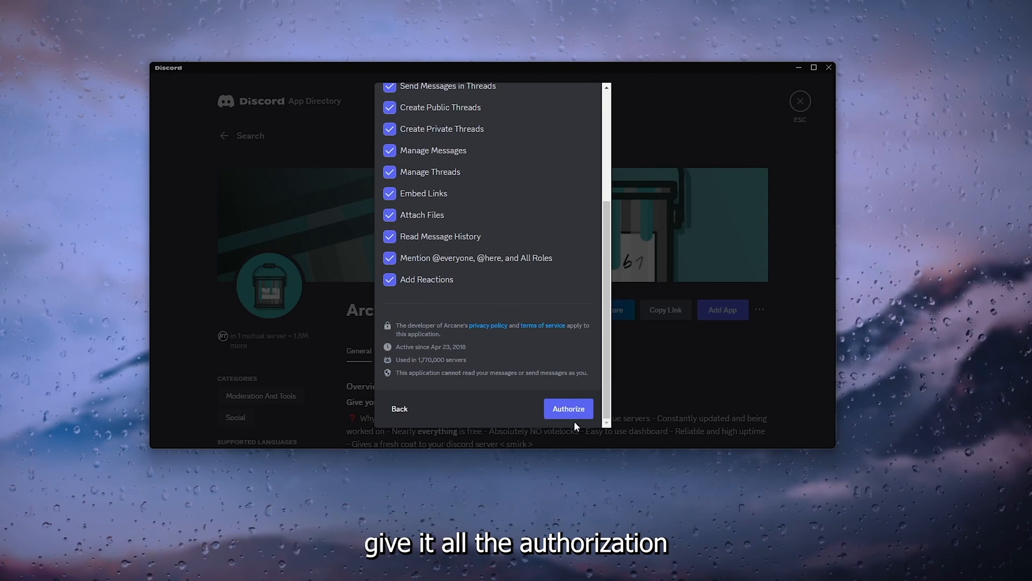
- Authorize Arcane with all listed permissions and pass the hCaptcha human check
{"action": "left_click", "coordinate": [568, 408]}
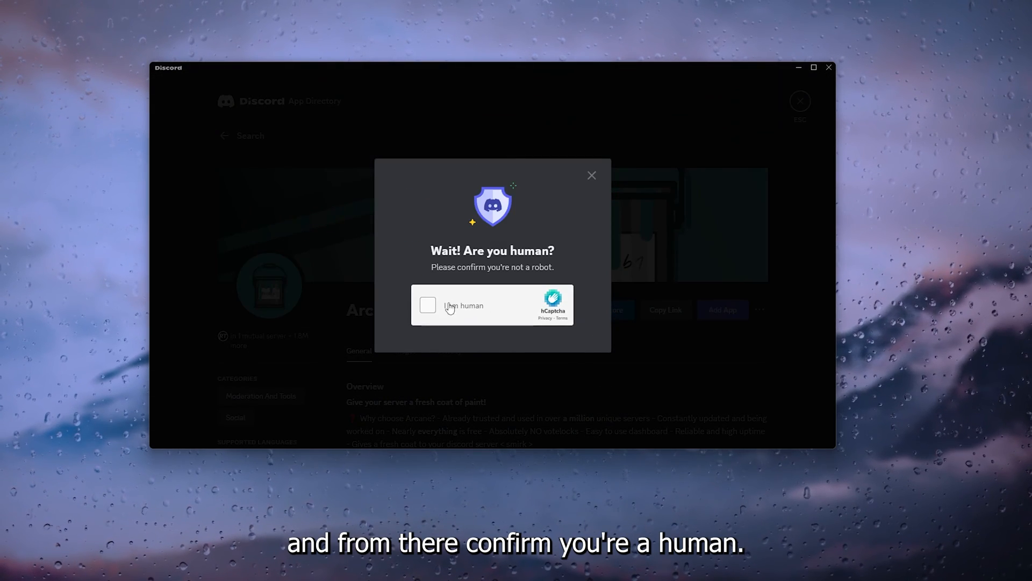
{"action": "left_click", "coordinate": [428, 305]}
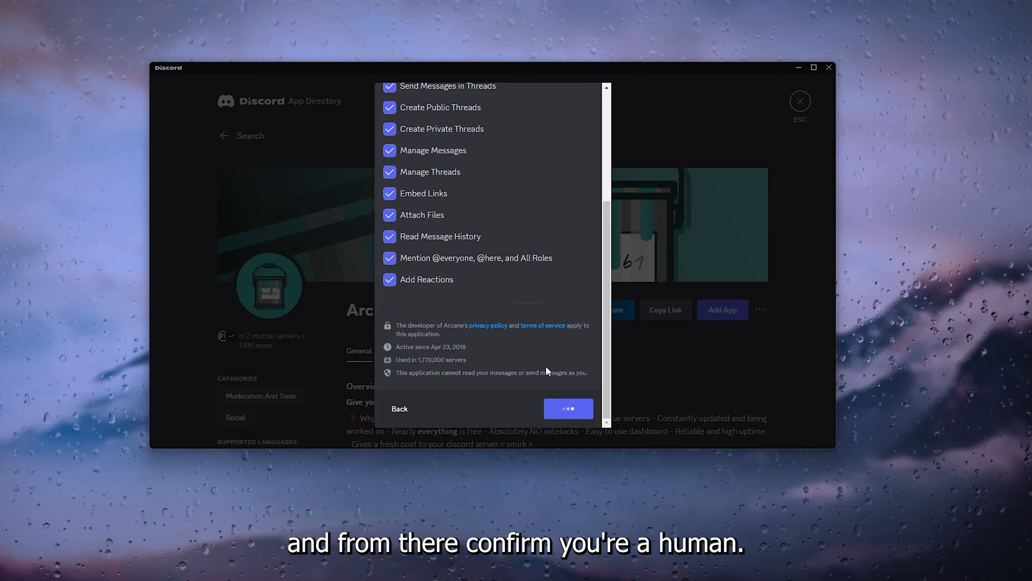
{"action": "left_click", "coordinate": [568, 409]}
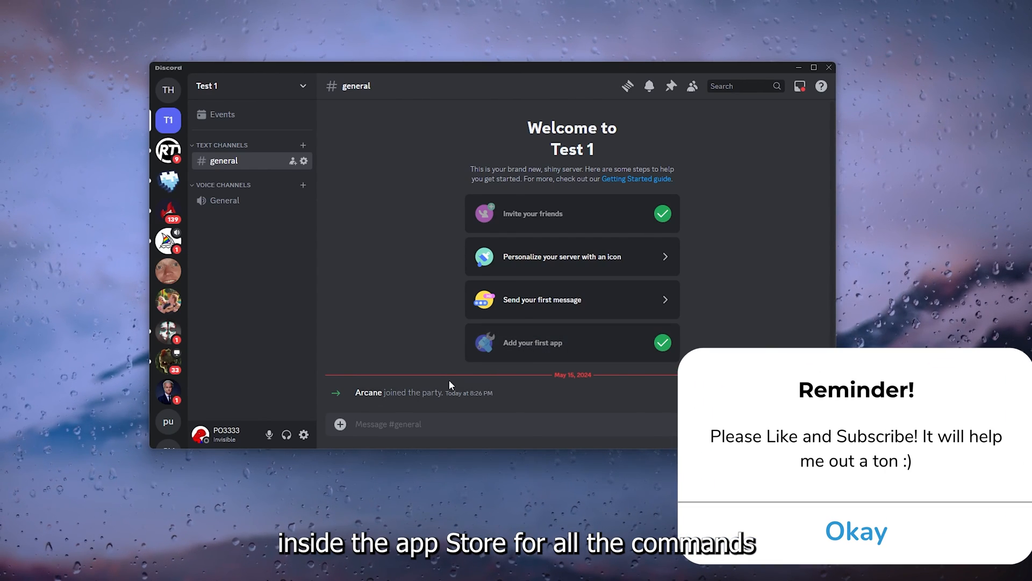
{"action": "mouse_move", "coordinate": [378, 399]}
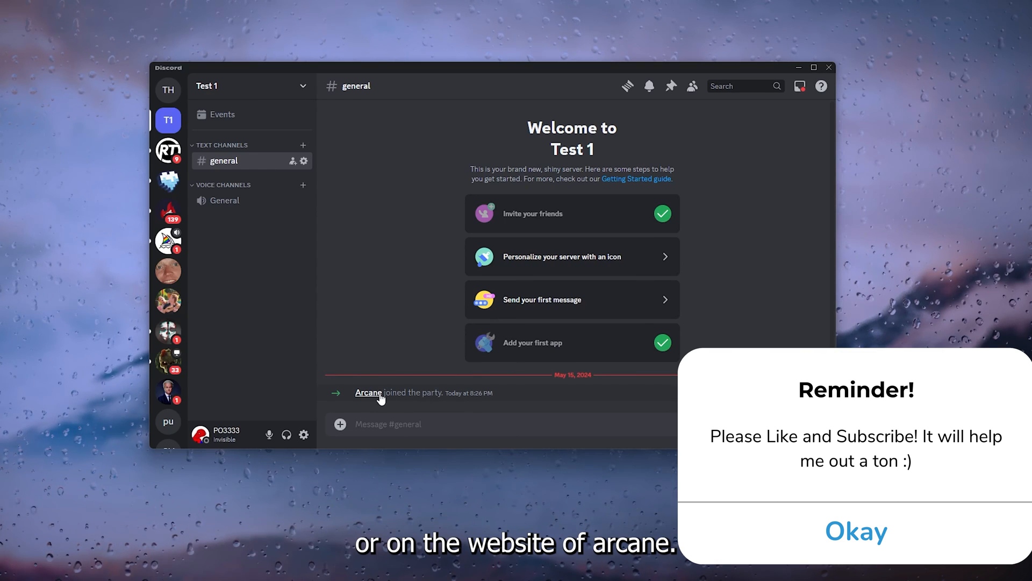
{"action": "left_click", "coordinate": [856, 532]}
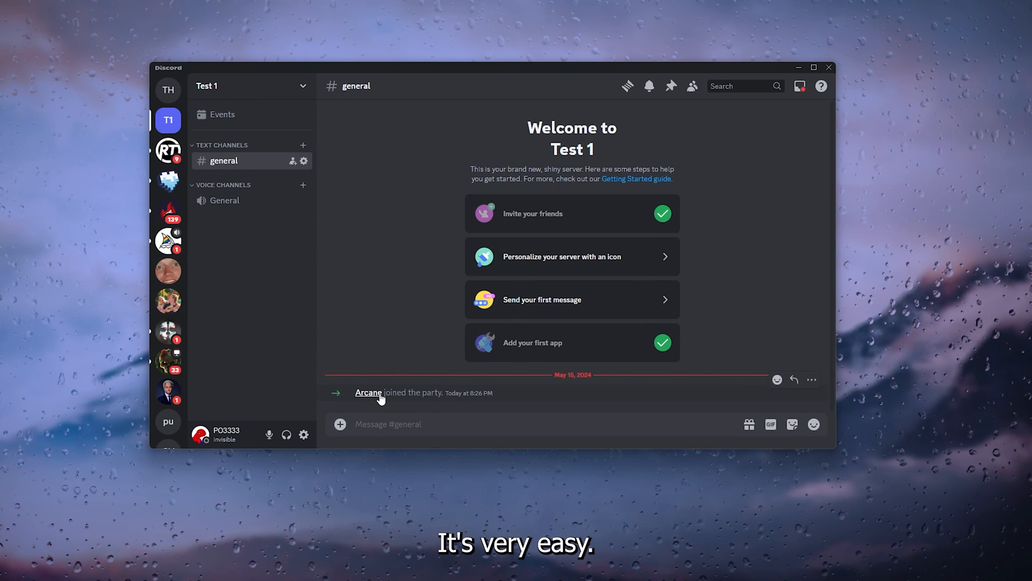